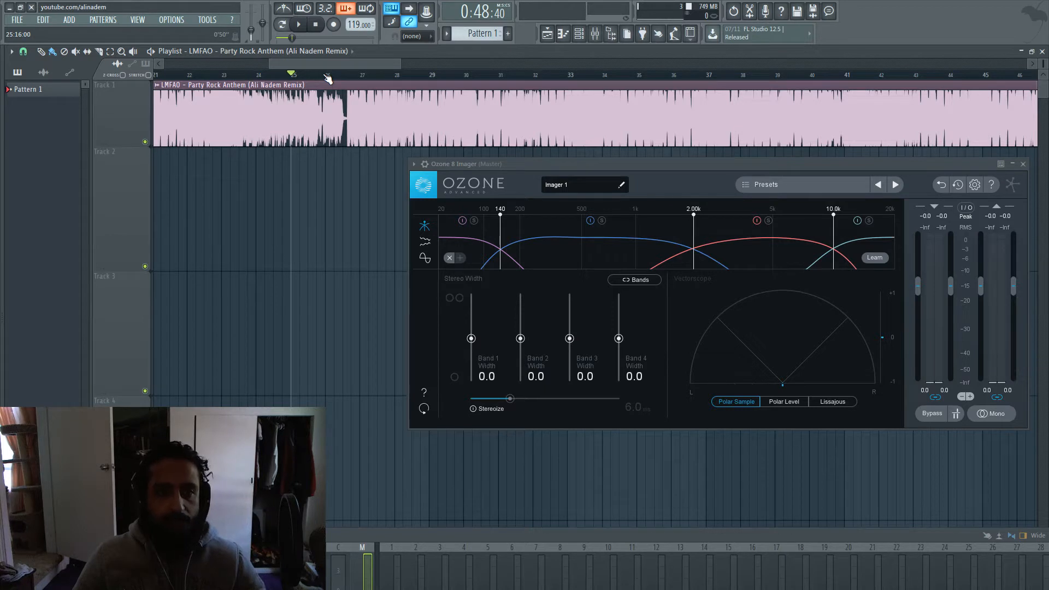
{"action": "mouse_move", "coordinate": [217, 44]}
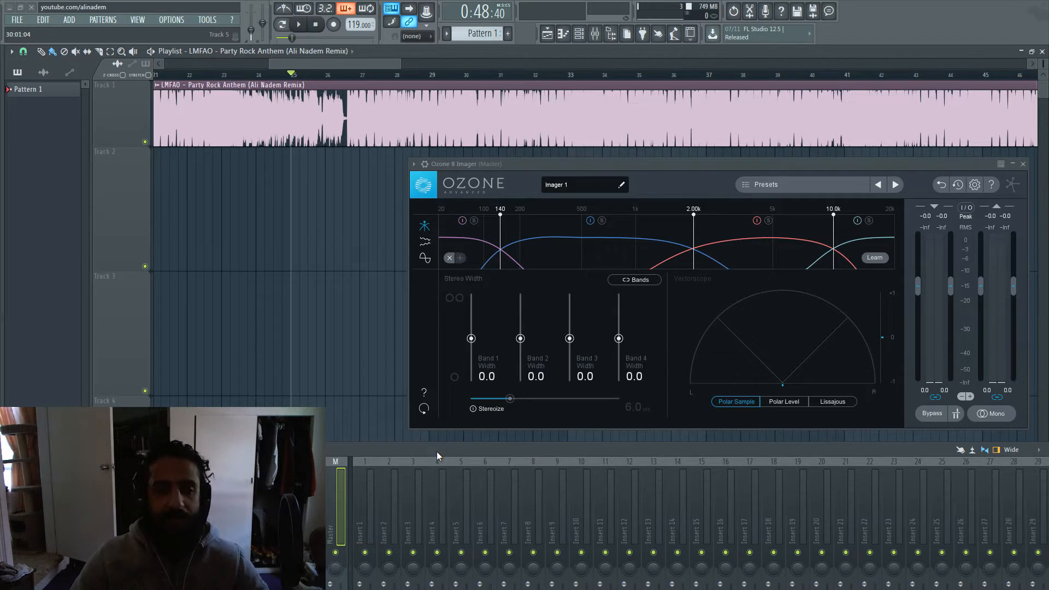
- Show the mixer's channel strips while the Ozone 8 Imager window stays open
{"action": "key", "text": "ctrl+shift+delete"}
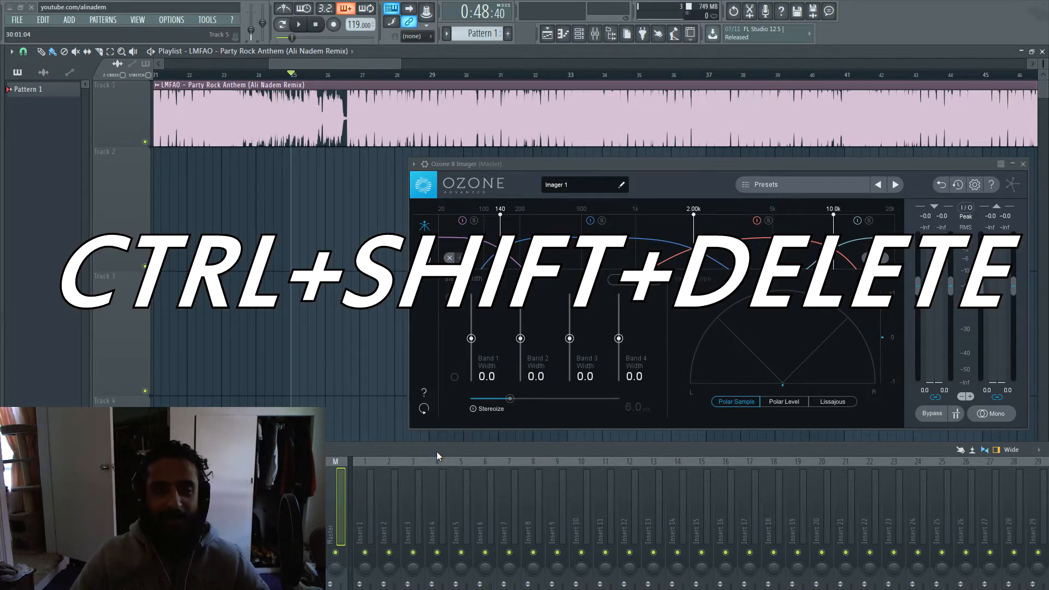
- Switch the Ozone Imager's left column to the phase correlation meter before playback
{"action": "key", "text": "ctrl+shift+delete"}
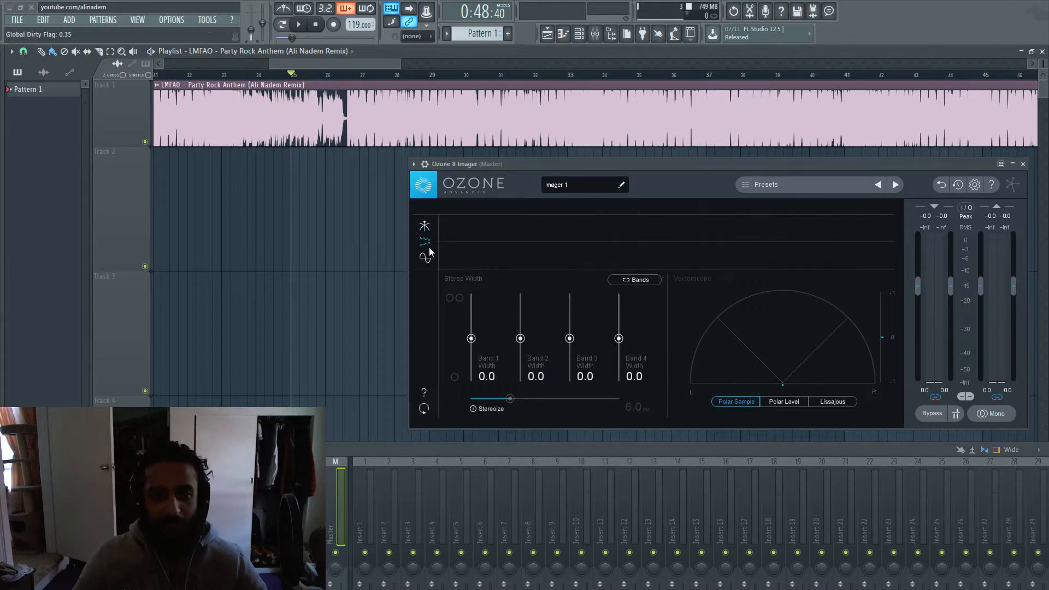
{"action": "left_click", "coordinate": [424, 258]}
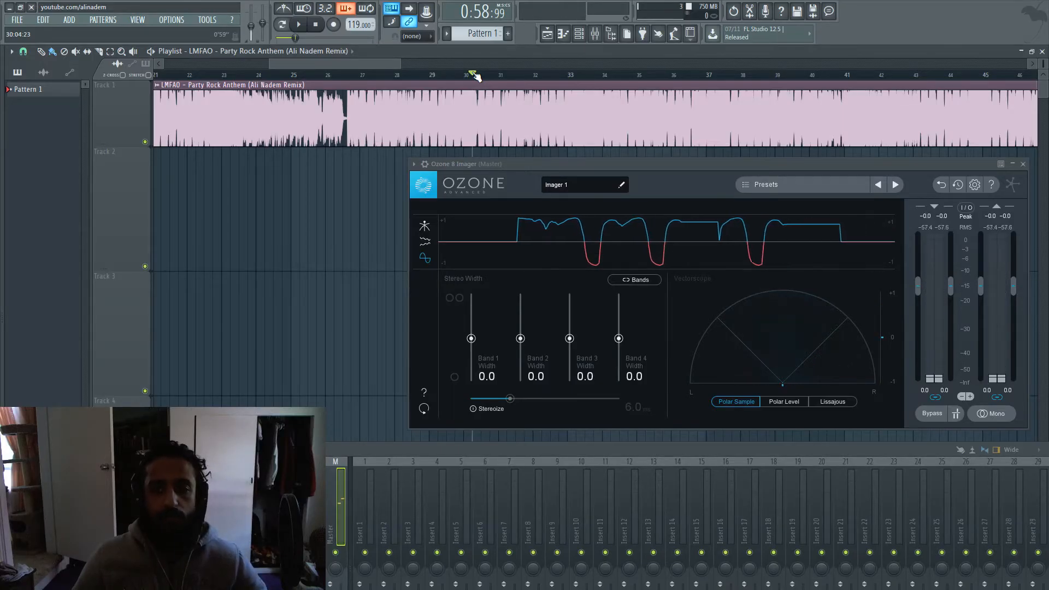
{"action": "mouse_move", "coordinate": [736, 402]}
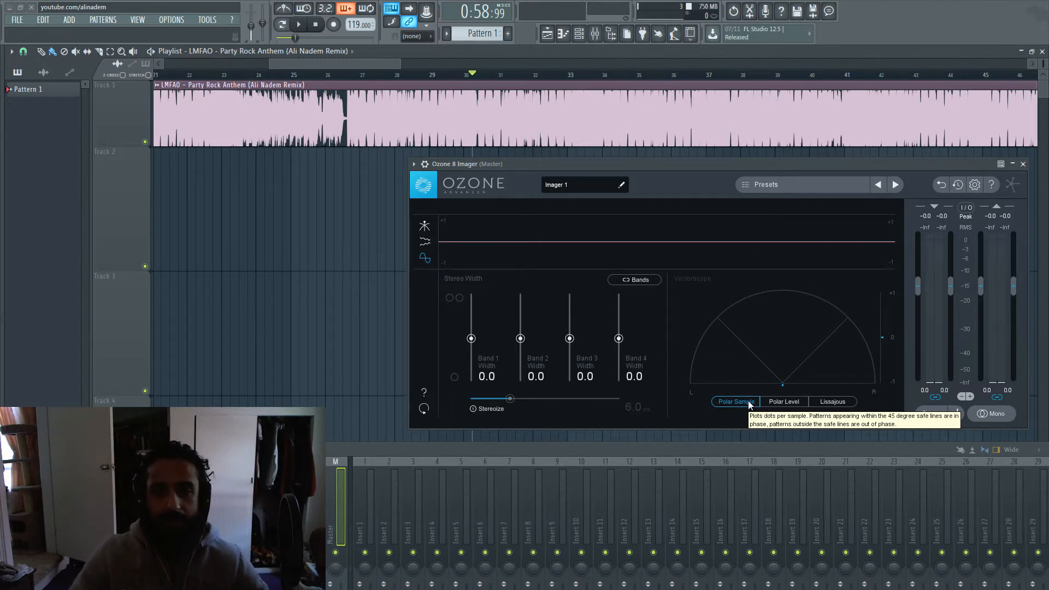
- Expand the mixer into a floating window showing Insert 2's empty effect chain
{"action": "left_click", "coordinate": [296, 25]}
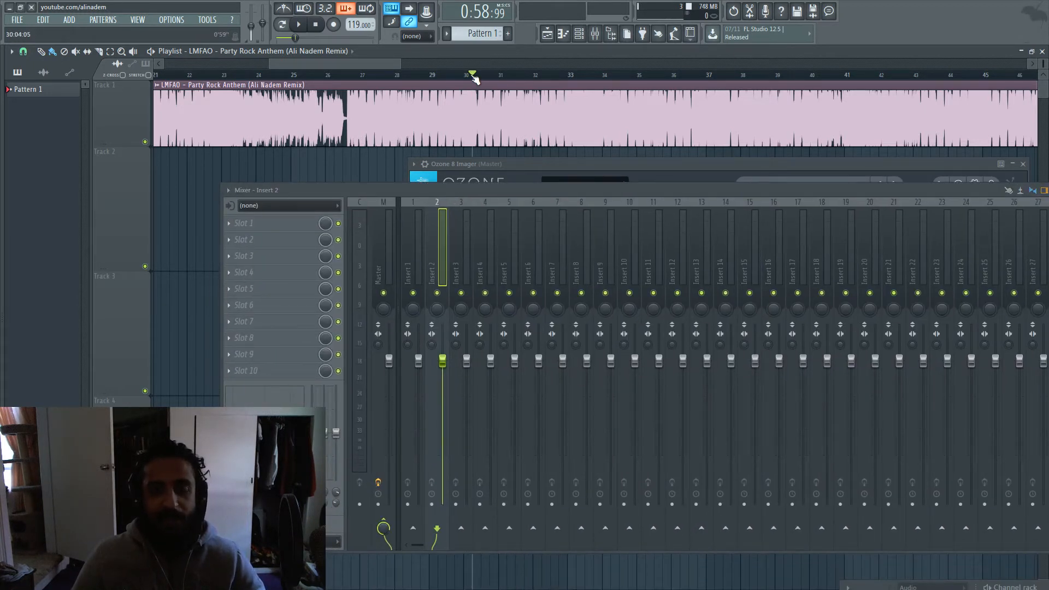
- Select the Master strip to reveal its Edison and Ozone 8 Imager effect slots
{"action": "left_click", "coordinate": [298, 24]}
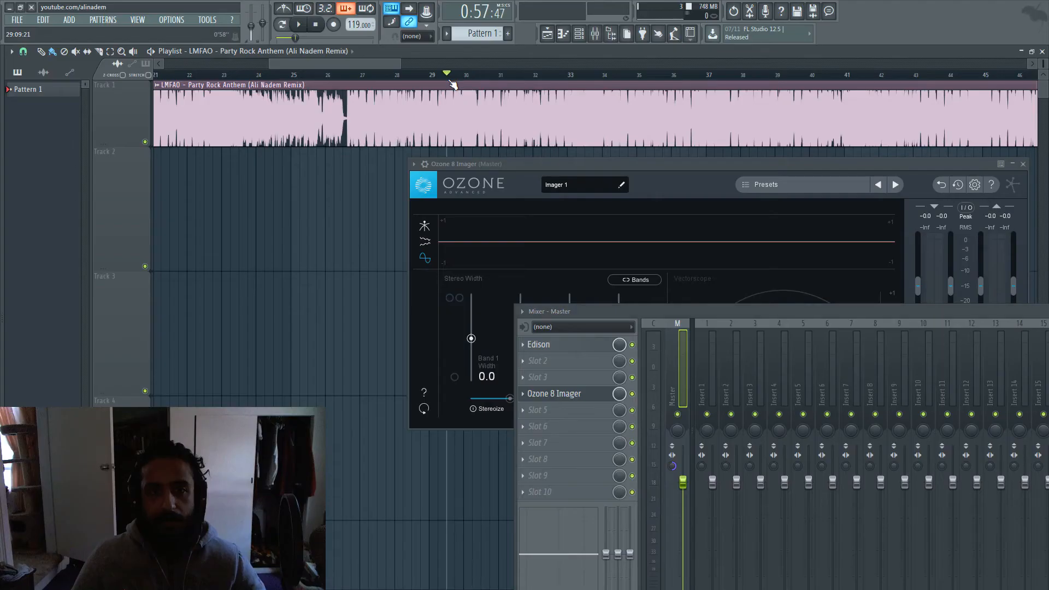
- Set the song position near bar 30 and start playback so the correlation meter traces
{"action": "left_click", "coordinate": [297, 24]}
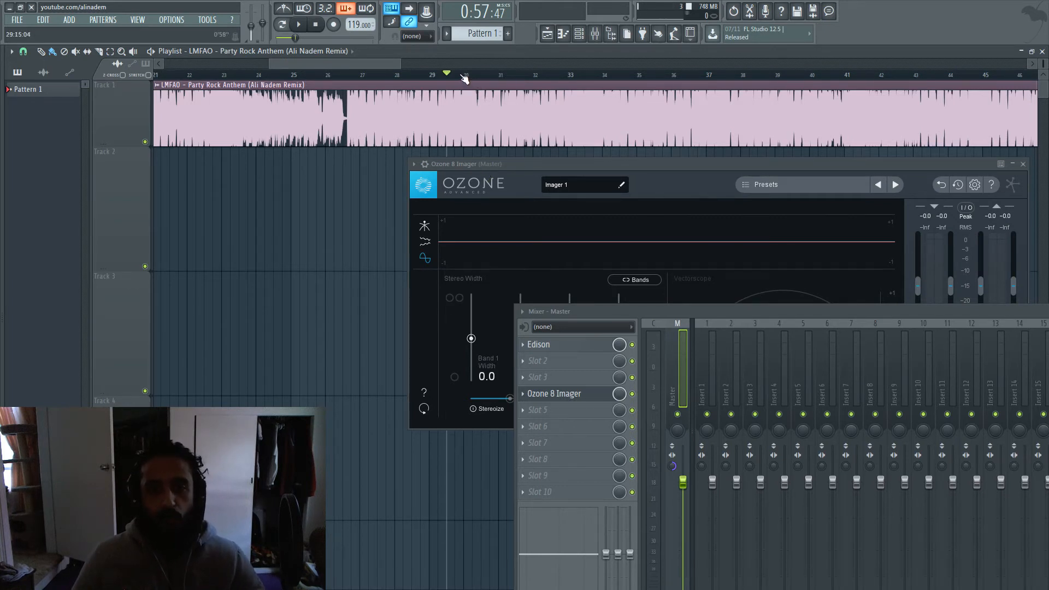
{"action": "left_click", "coordinate": [297, 24]}
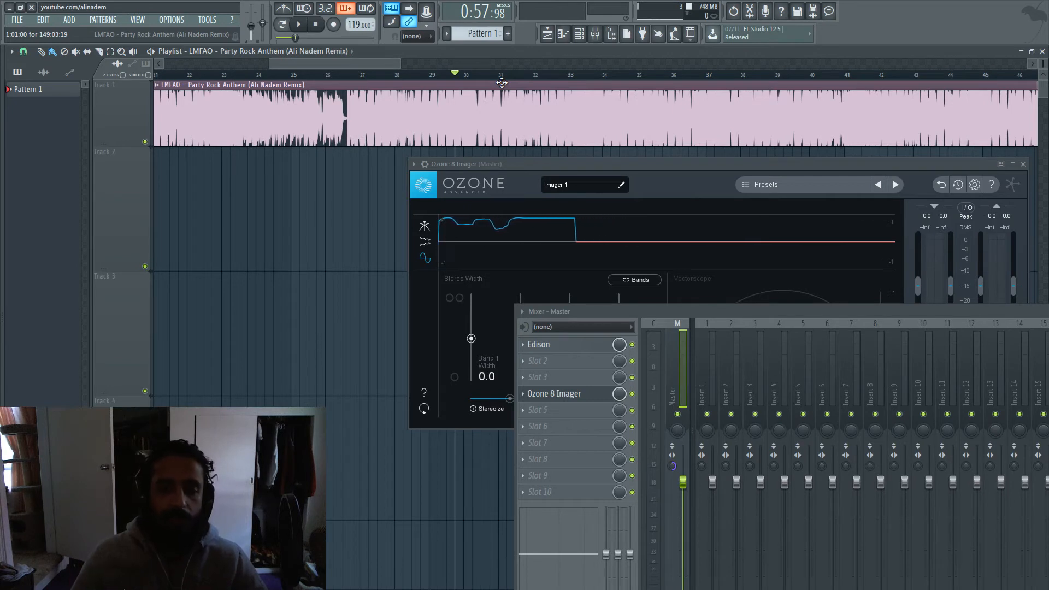
- Move the mixer down so the whole Ozone 8 Imager window is visible with playback stopped
{"action": "right_click", "coordinate": [677, 432]}
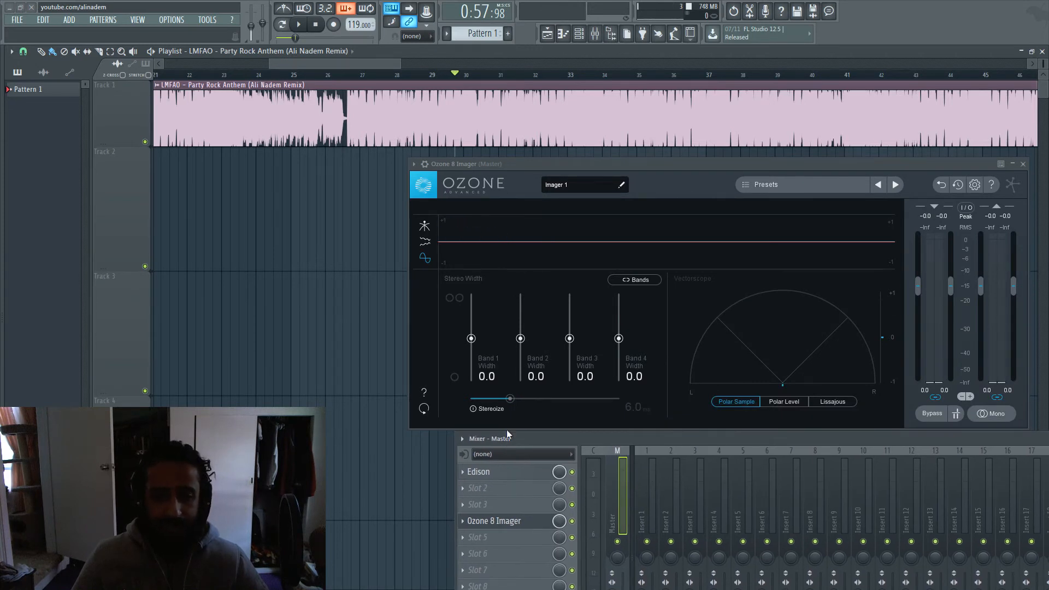
{"action": "mouse_move", "coordinate": [504, 425]}
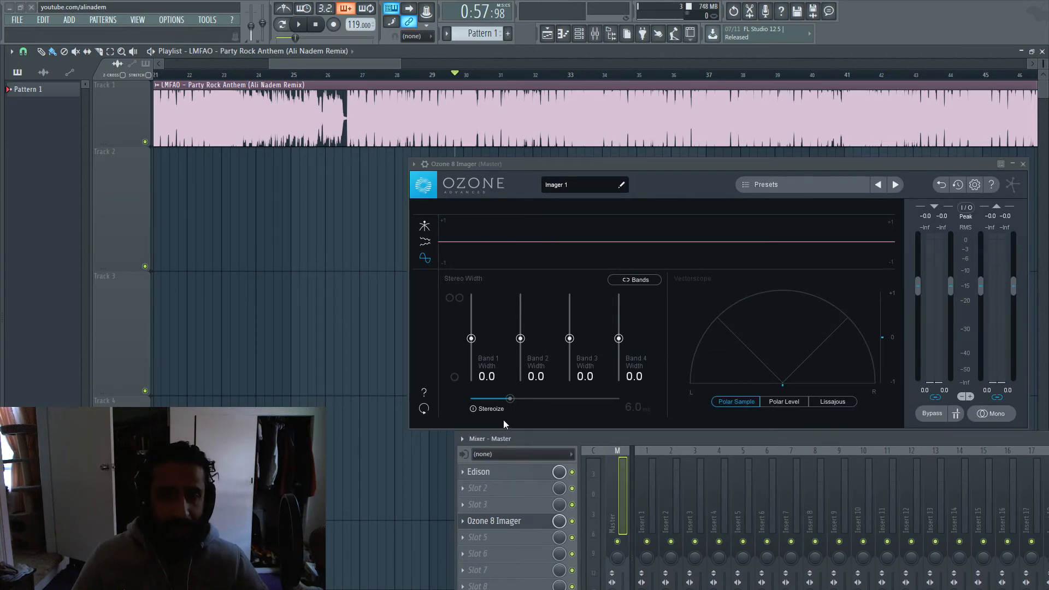
{"action": "mouse_move", "coordinate": [473, 408]}
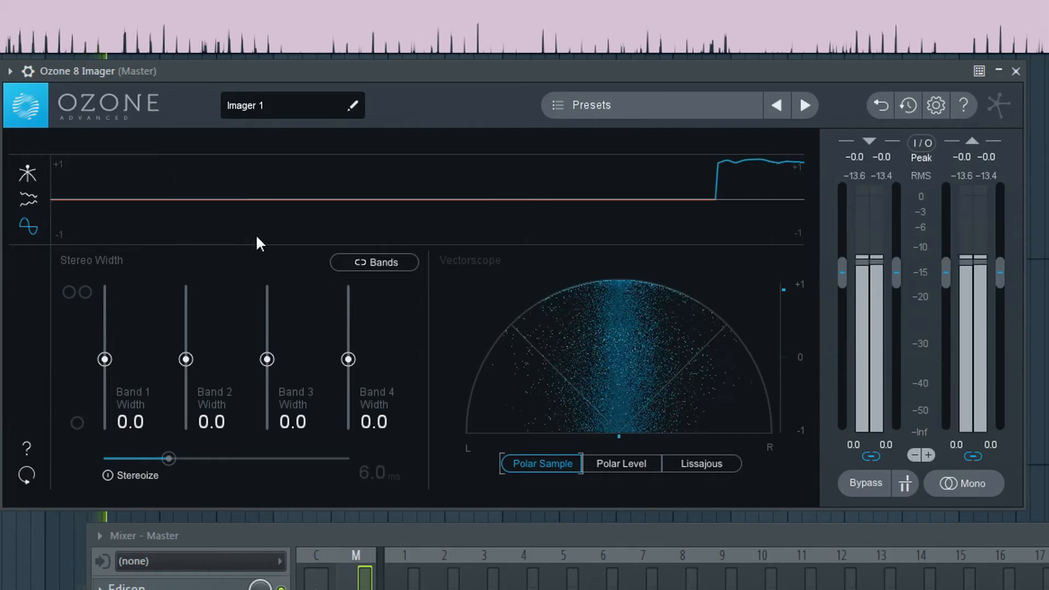
{"action": "mouse_move", "coordinate": [120, 268]}
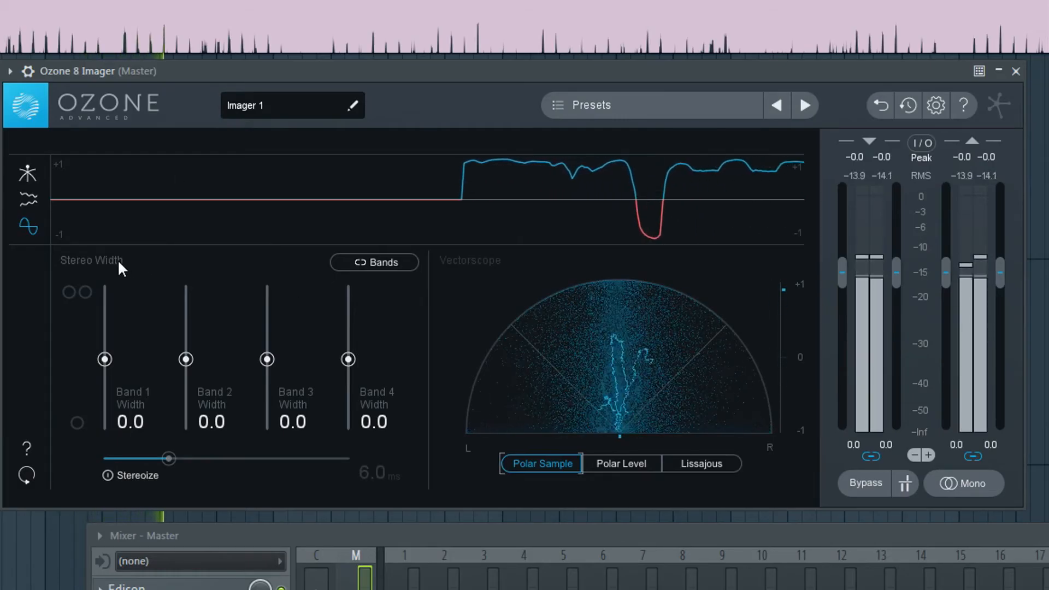
- Cycle the vectorscope through Lissajous, polar level and back to polar sample during playback
{"action": "left_click", "coordinate": [699, 464]}
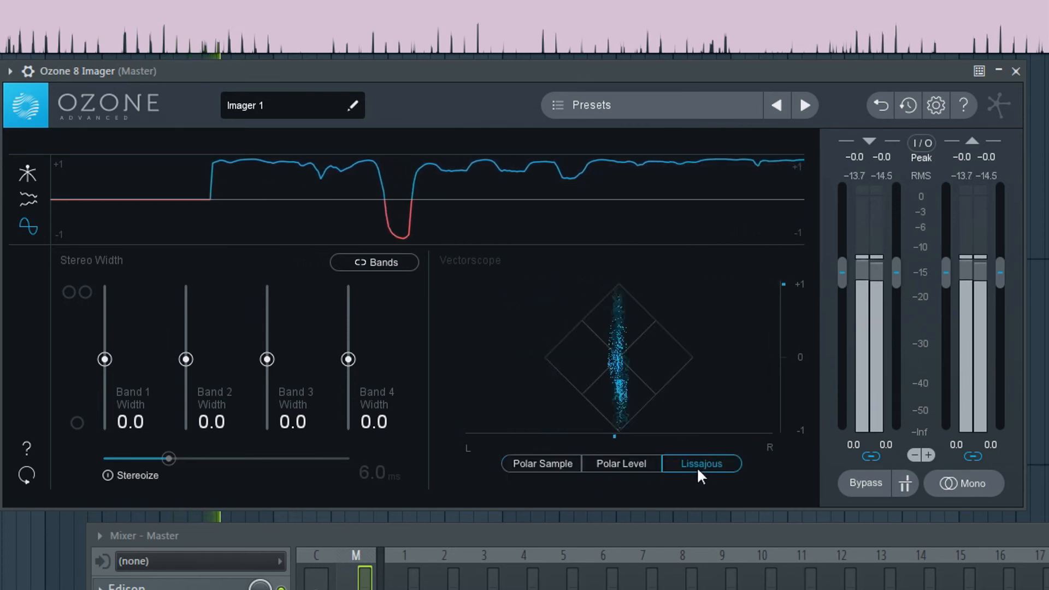
{"action": "left_click", "coordinate": [619, 463]}
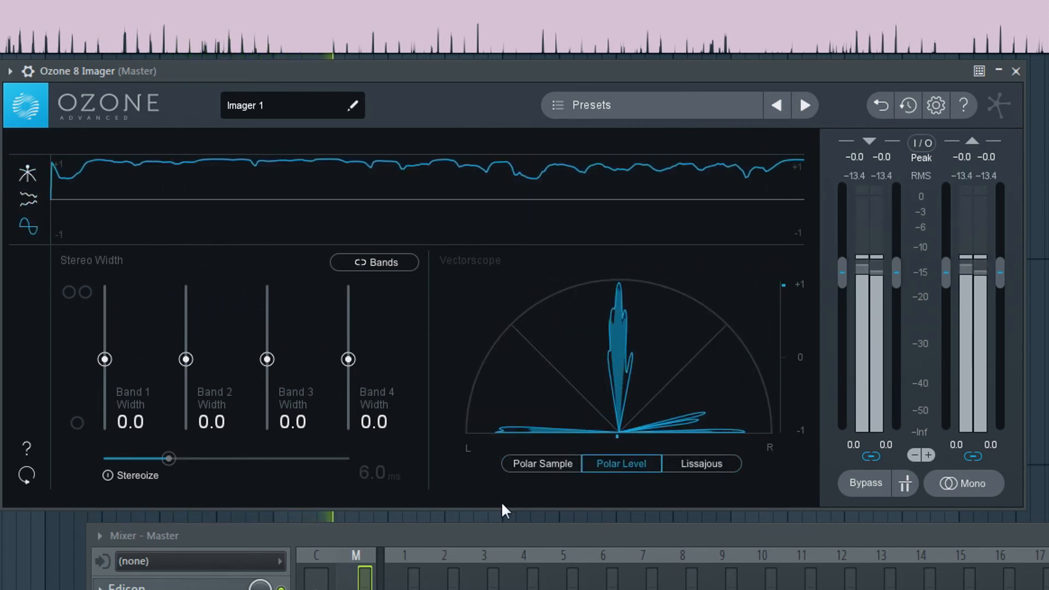
{"action": "left_click", "coordinate": [700, 464]}
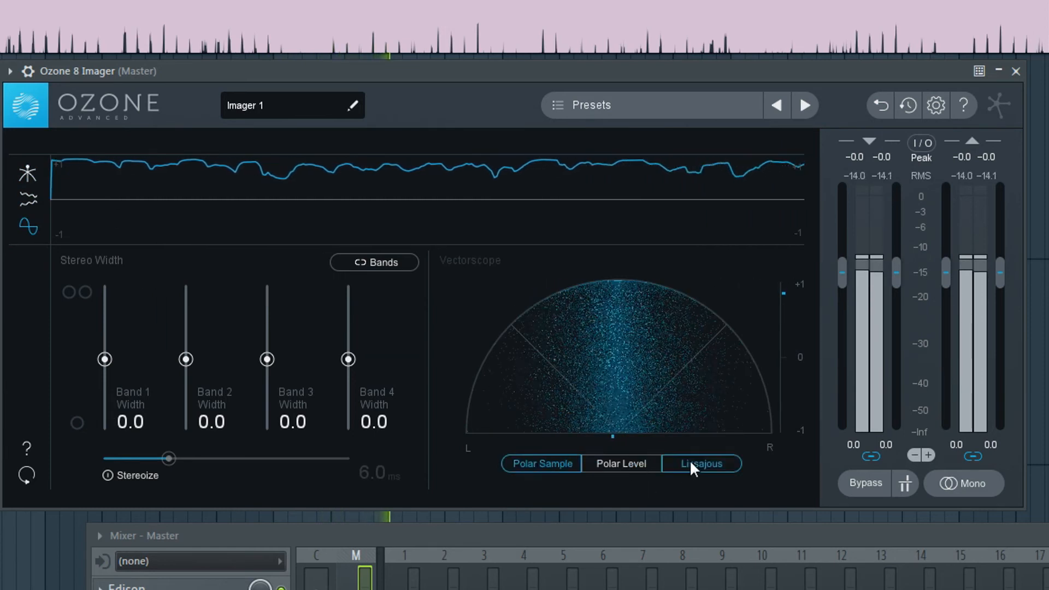